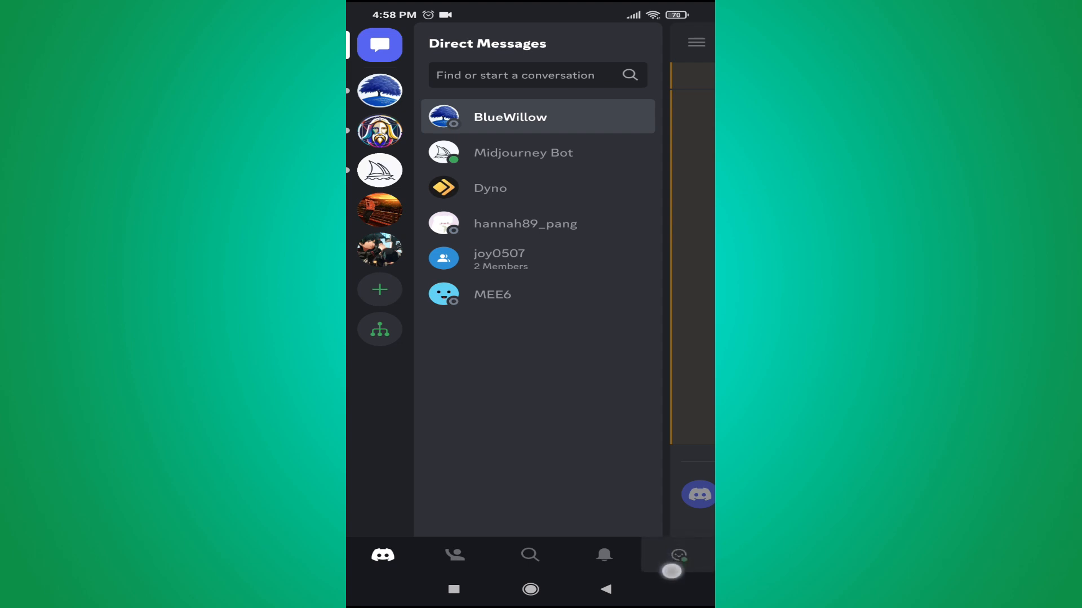
Reach the Advanced page under App Settings from your profile tab.
{"action": "left_click", "coordinate": [677, 554]}
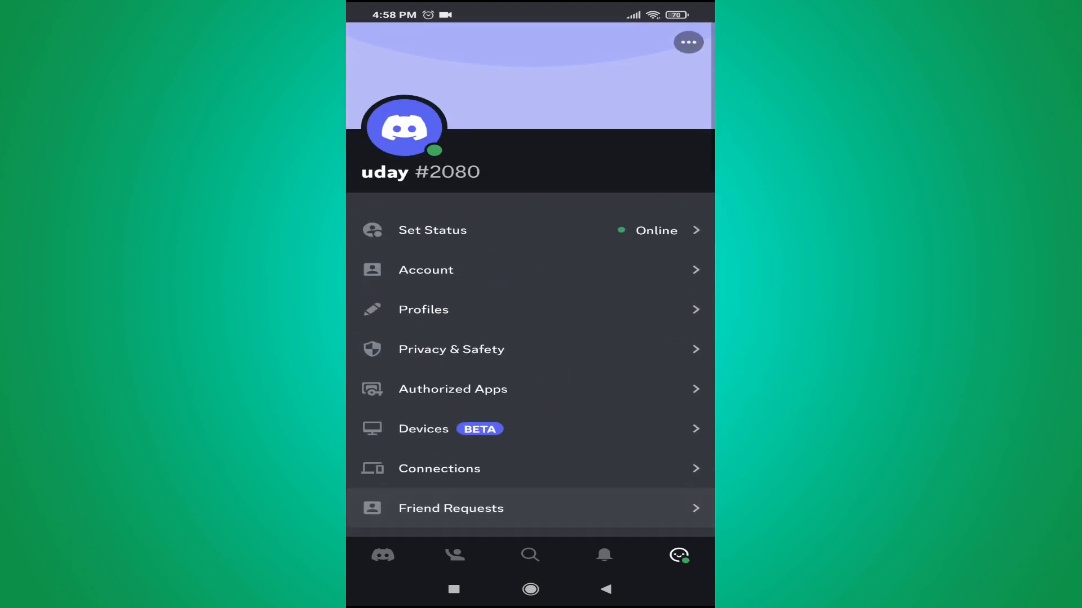
{"action": "scroll", "scroll_direction": "down", "scroll_amount": 3}
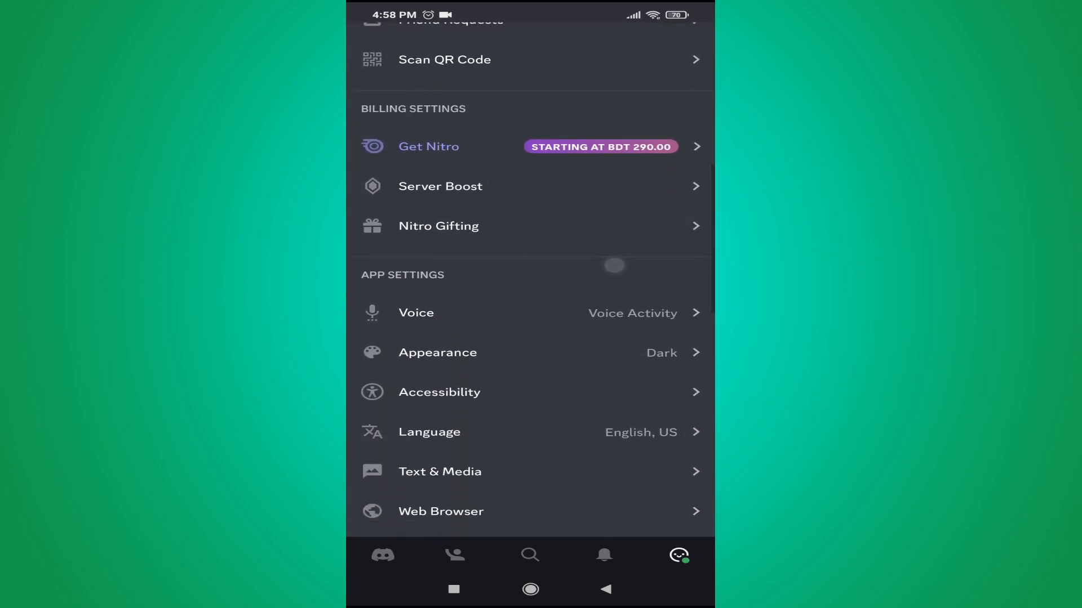
{"action": "scroll", "scroll_direction": "down", "scroll_amount": 3}
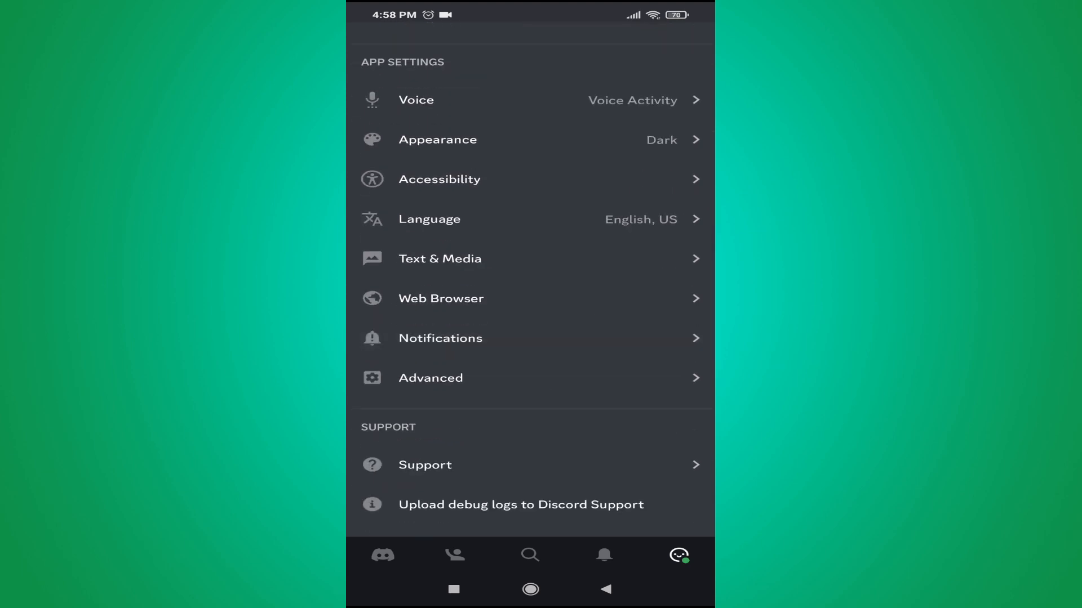
{"action": "left_click", "coordinate": [431, 377]}
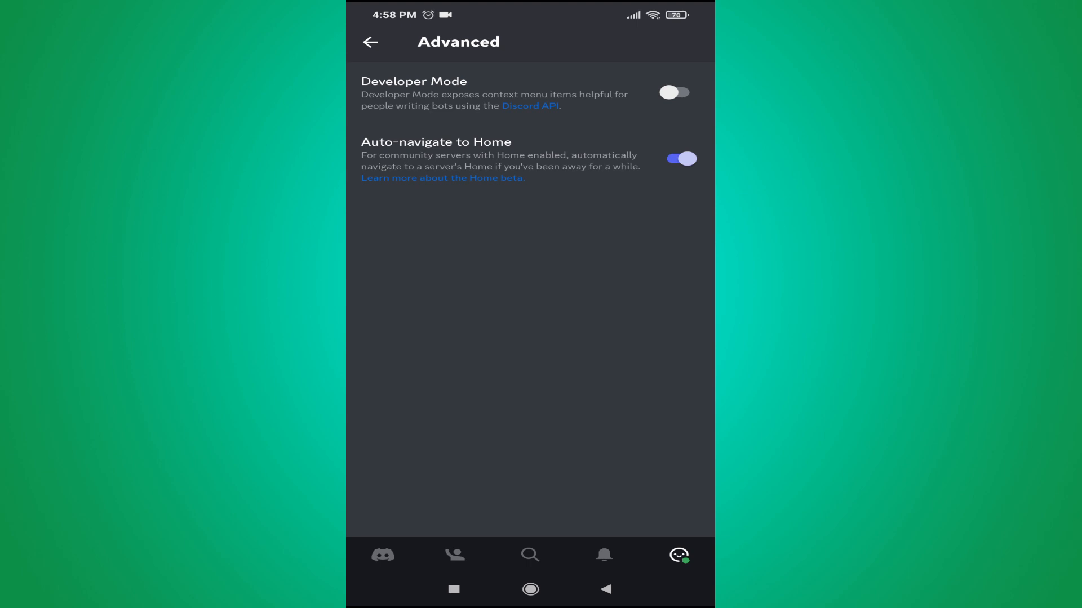
Switch Developer Mode on and go back to the settings list.
{"action": "left_click", "coordinate": [673, 92]}
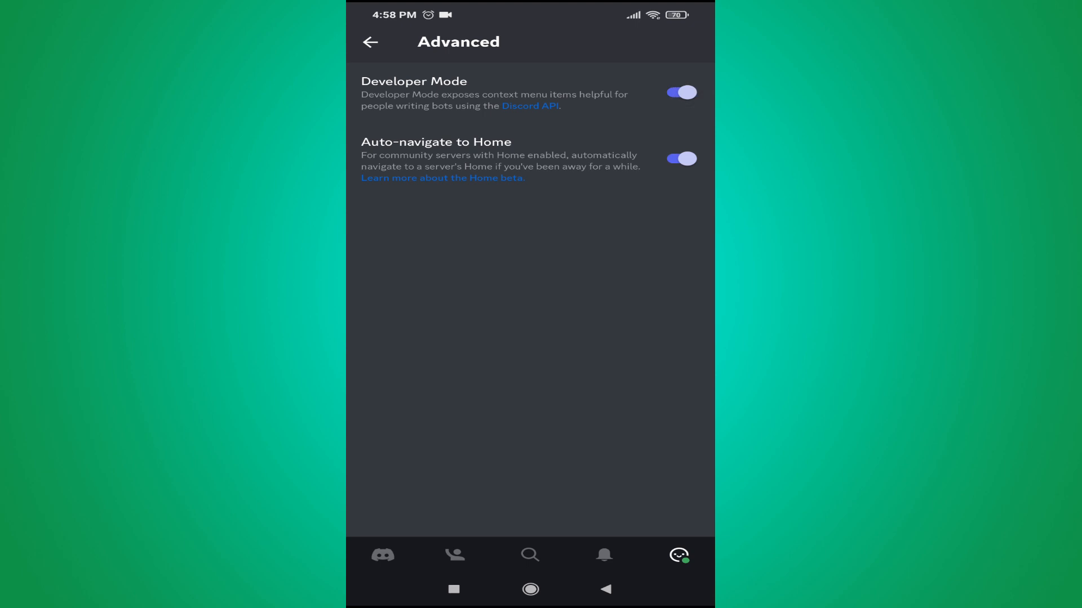
{"action": "left_click", "coordinate": [369, 42]}
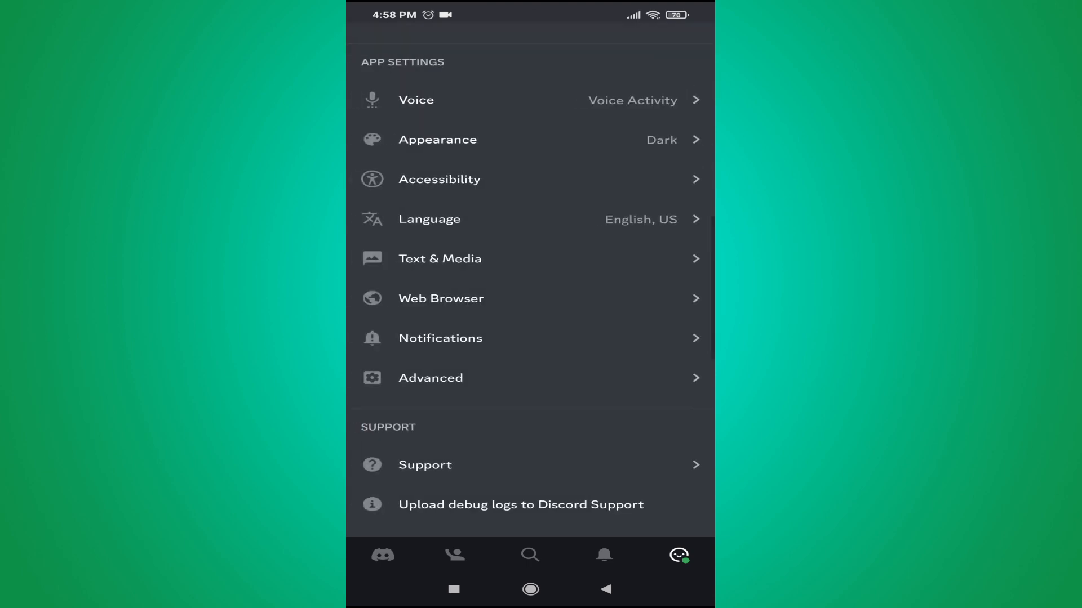
Send the message 'H' in the #rookie-18 channel.
{"action": "left_click", "coordinate": [382, 554]}
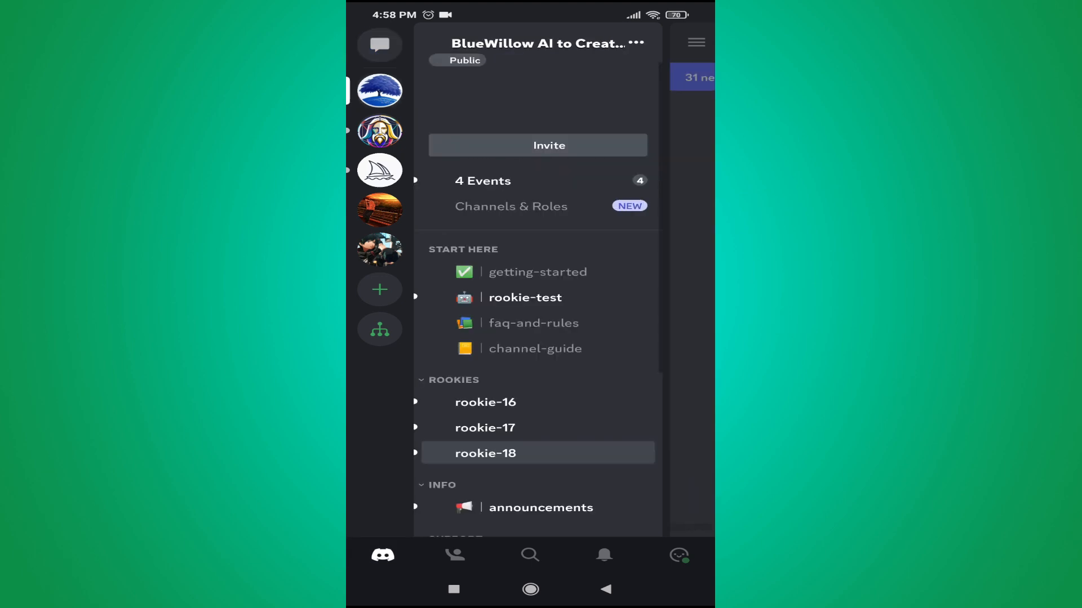
{"action": "left_click", "coordinate": [484, 453]}
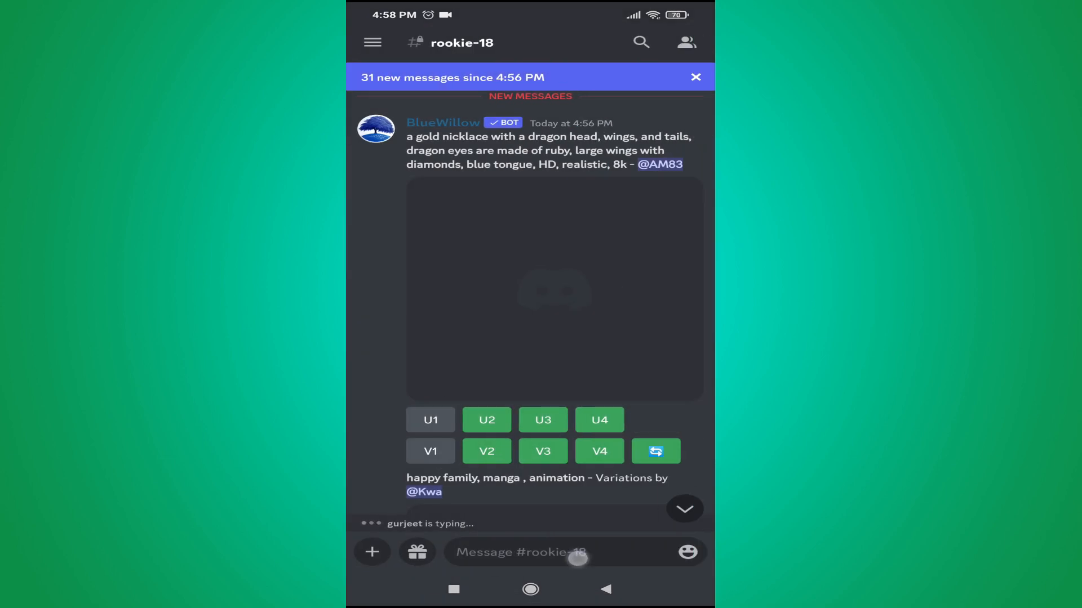
{"action": "left_click", "coordinate": [545, 552]}
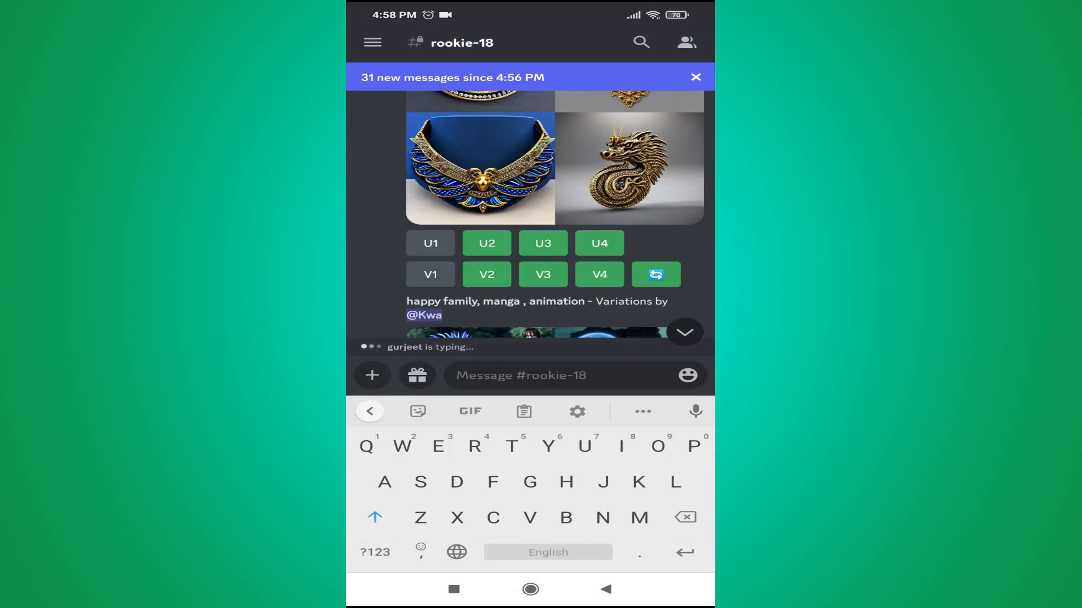
{"action": "type", "text": "H"}
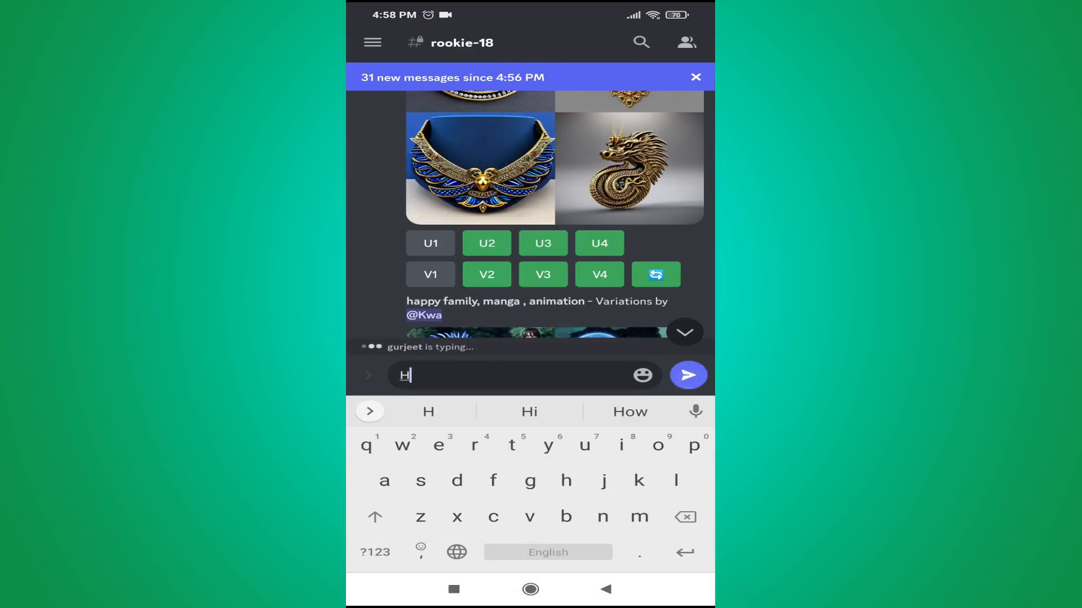
{"action": "left_click", "coordinate": [688, 375]}
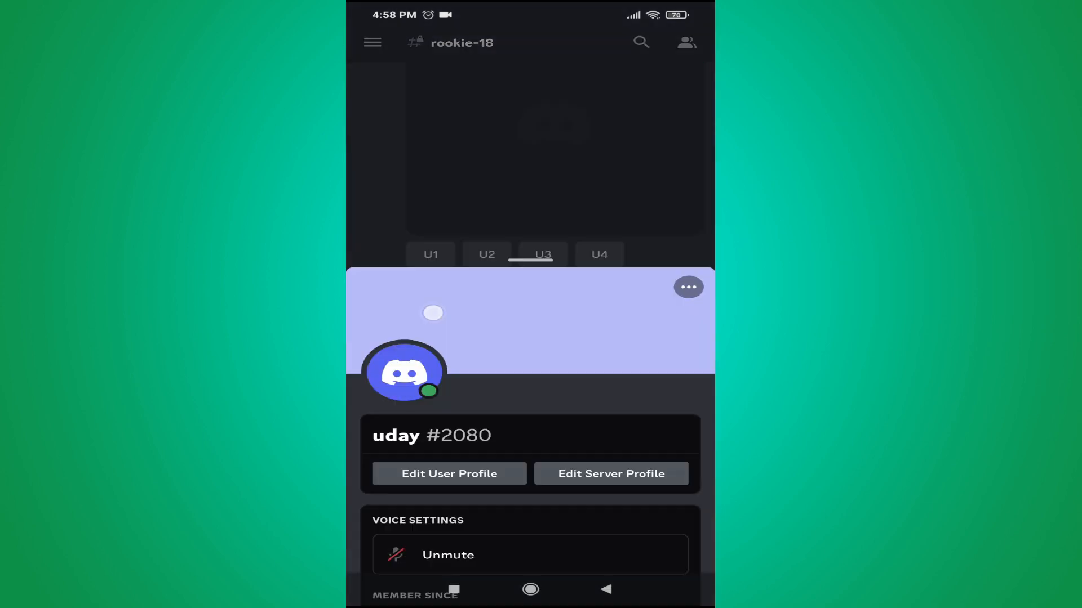
Copy your numeric user ID from the profile card and paste it into the message box.
{"action": "scroll", "scroll_direction": "down", "scroll_amount": 3}
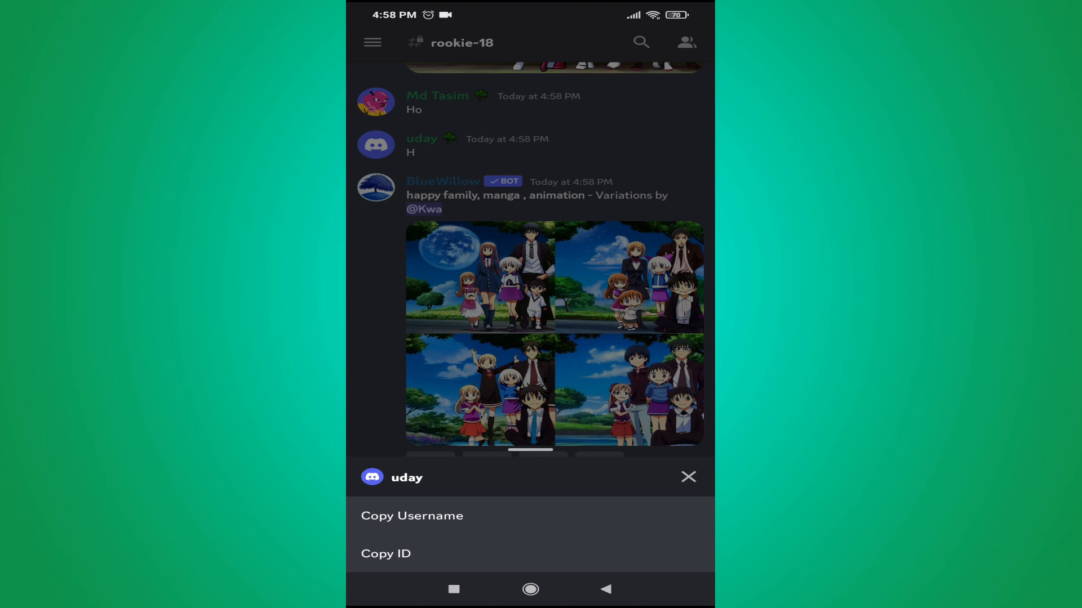
{"action": "left_click", "coordinate": [386, 553]}
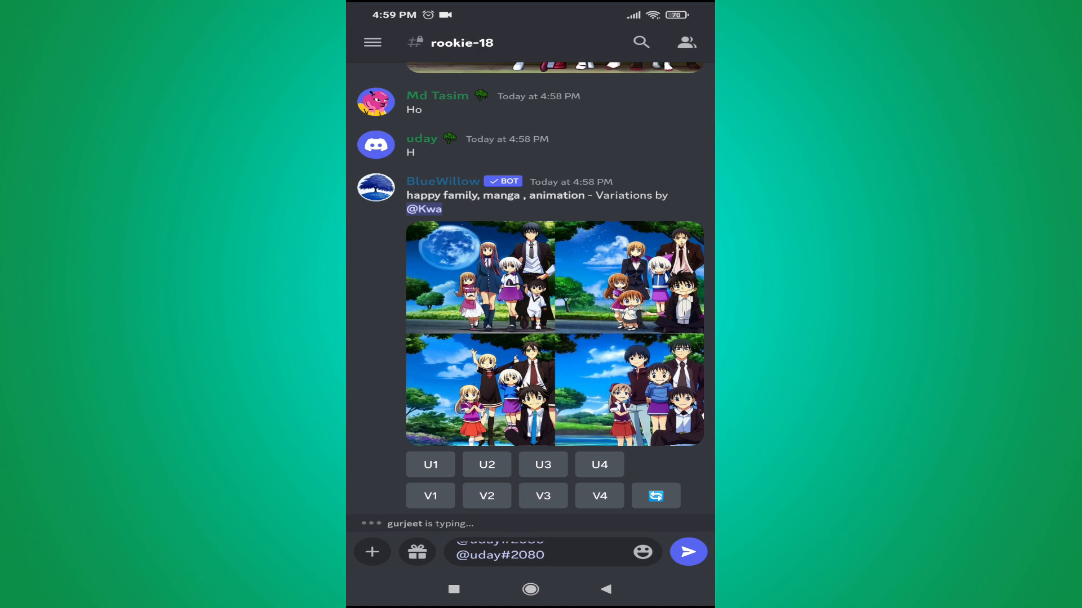
{"action": "left_click", "coordinate": [539, 555]}
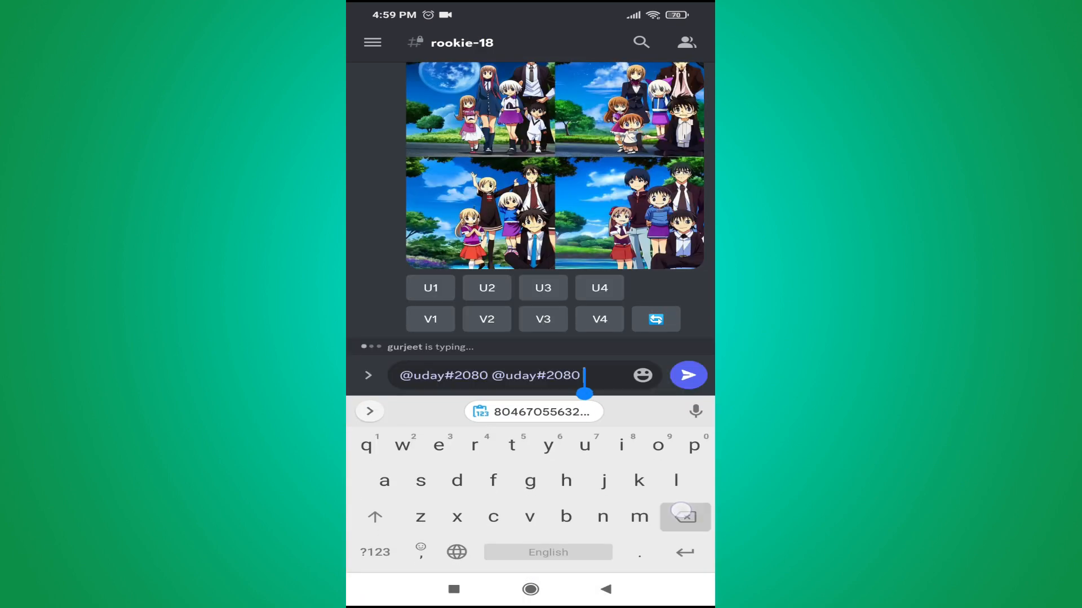
{"action": "left_click", "coordinate": [687, 375]}
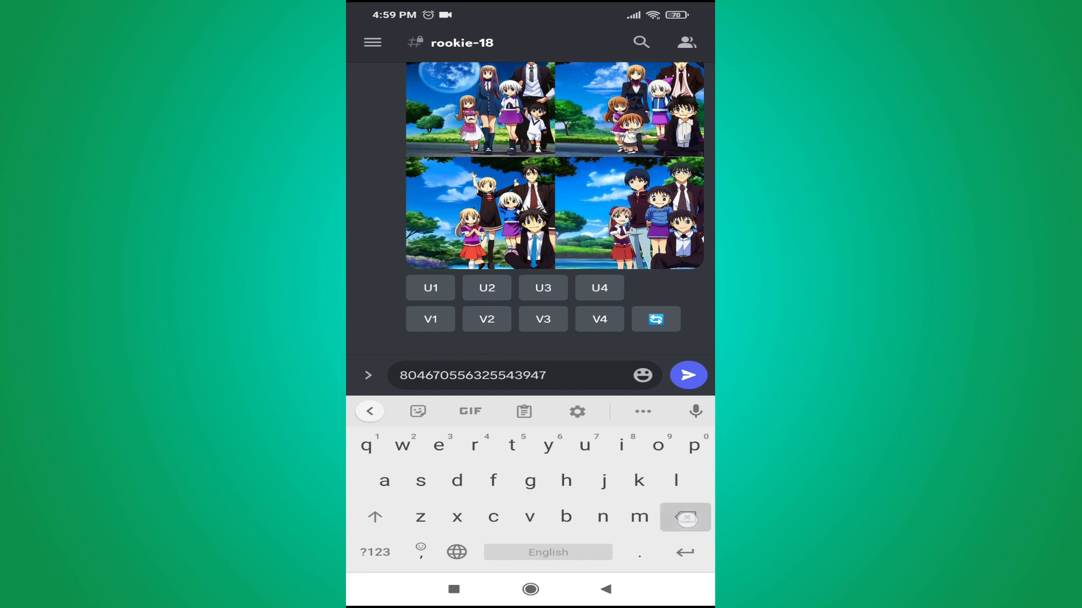
{"action": "left_click", "coordinate": [687, 375]}
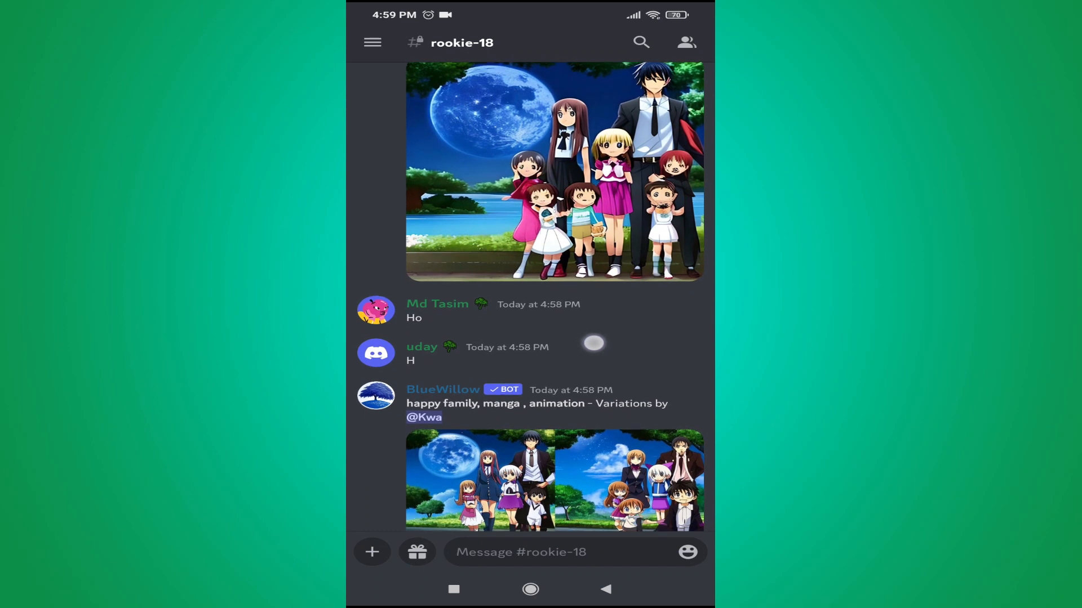
{"action": "scroll", "scroll_direction": "down", "scroll_amount": 3}
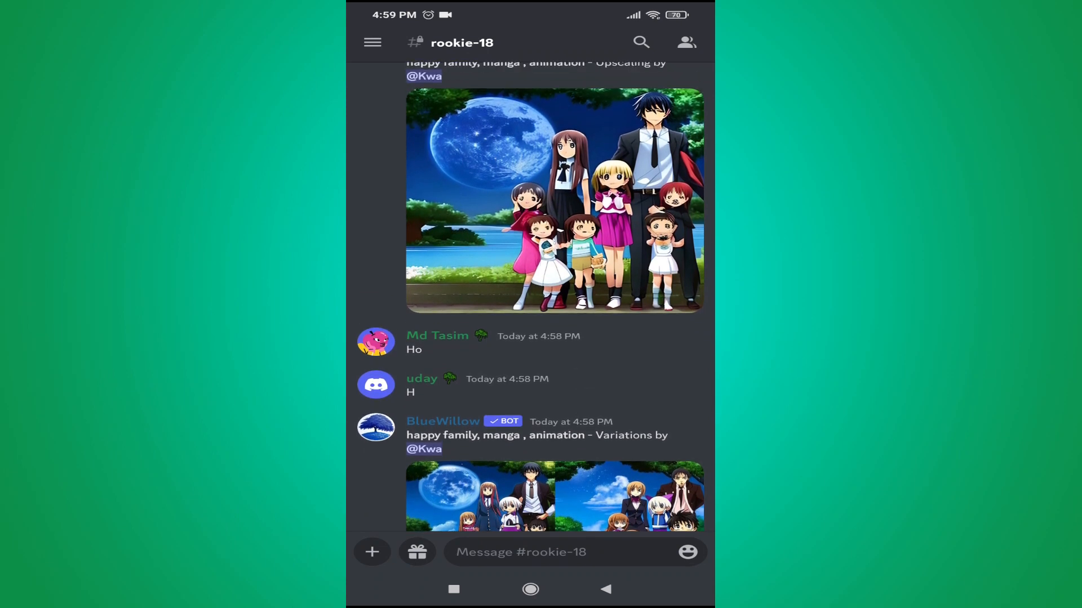
{"action": "left_click", "coordinate": [437, 336]}
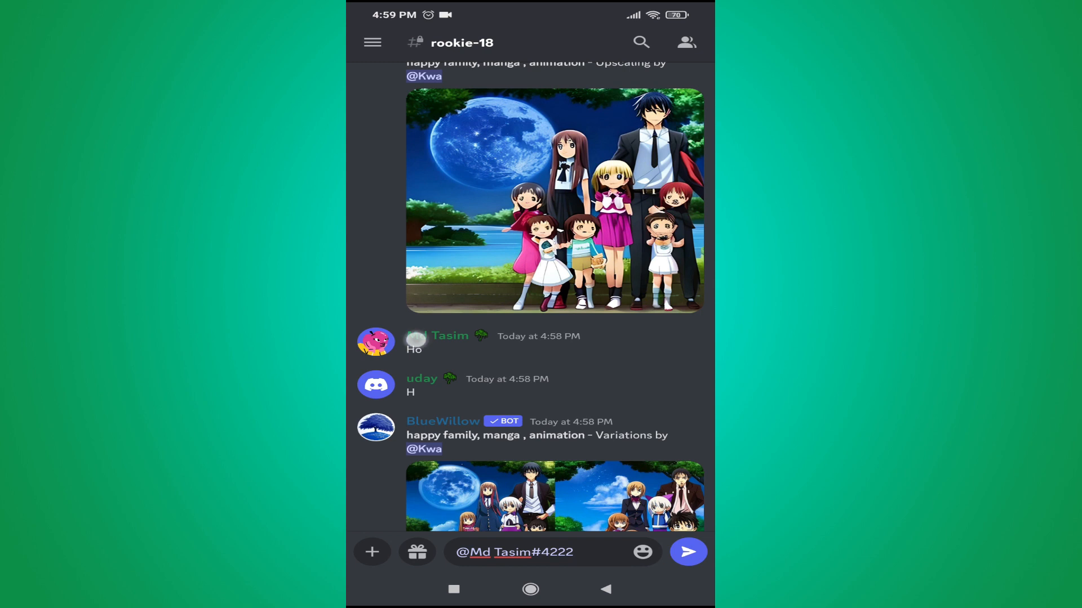
{"action": "left_click", "coordinate": [375, 343]}
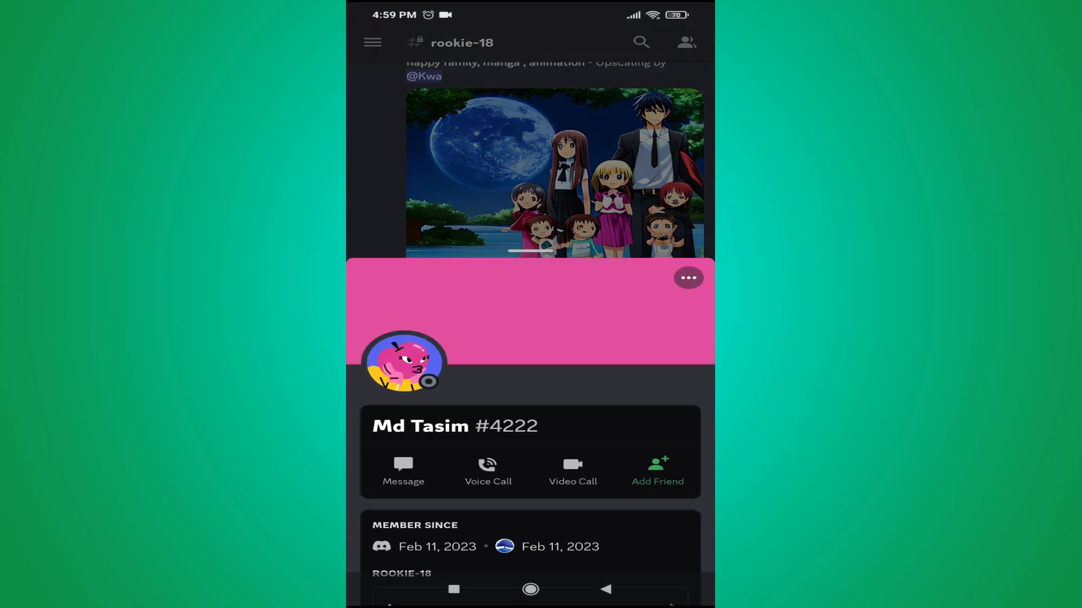
{"action": "left_click", "coordinate": [687, 277]}
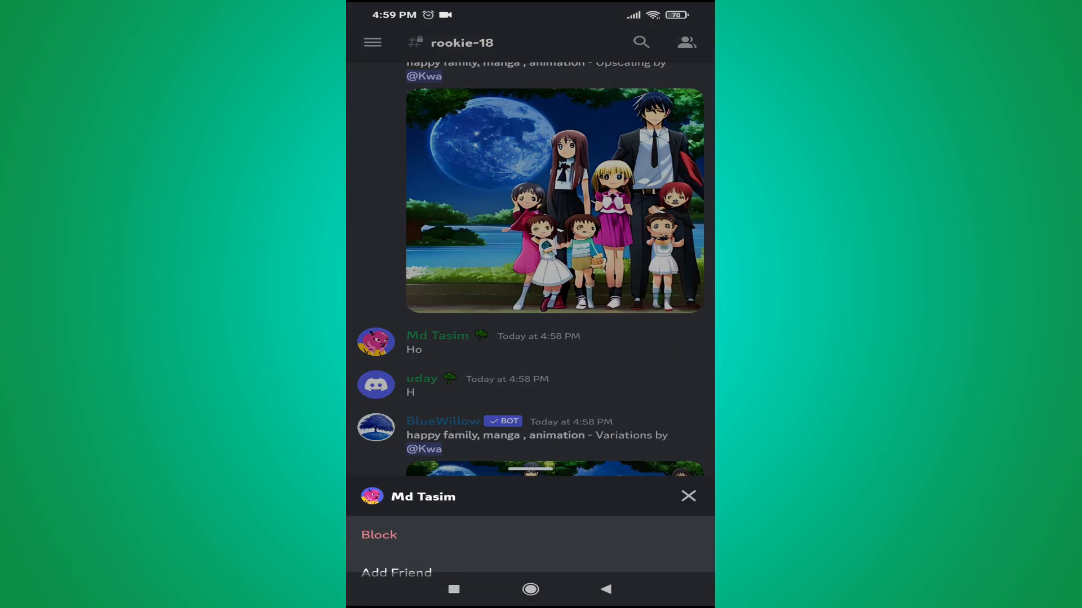